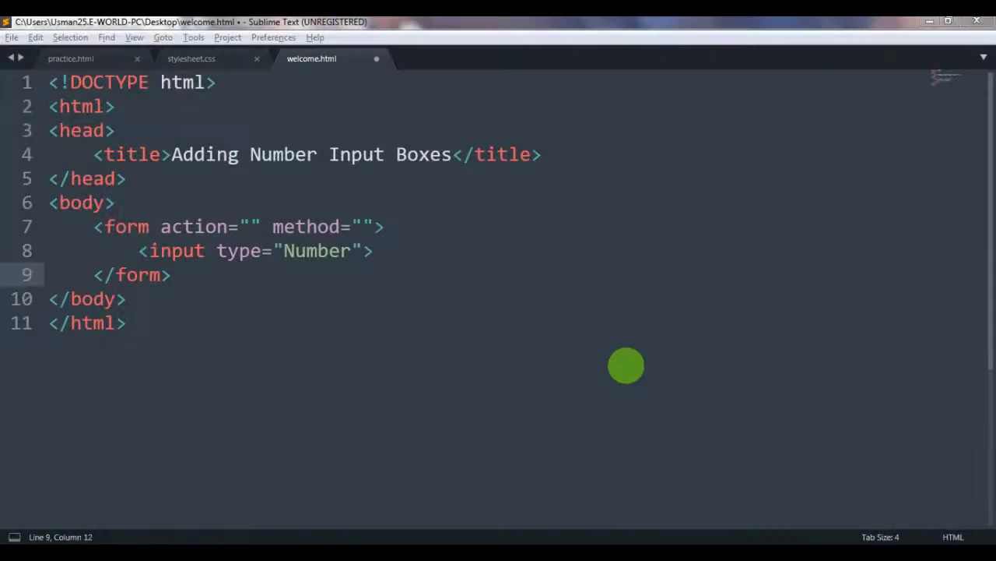
{"action": "mouse_move", "coordinate": [633, 371]}
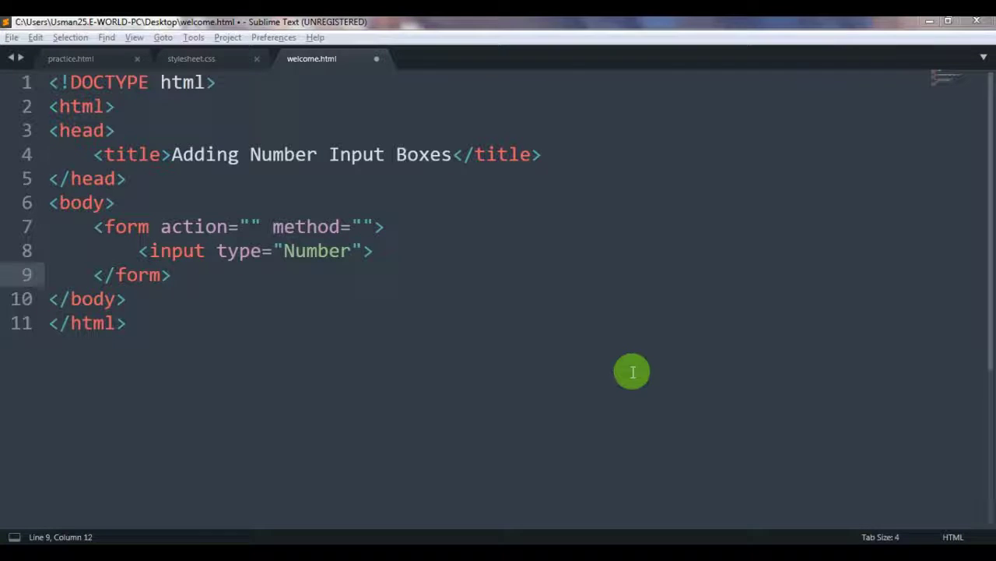
{"action": "mouse_move", "coordinate": [408, 154]}
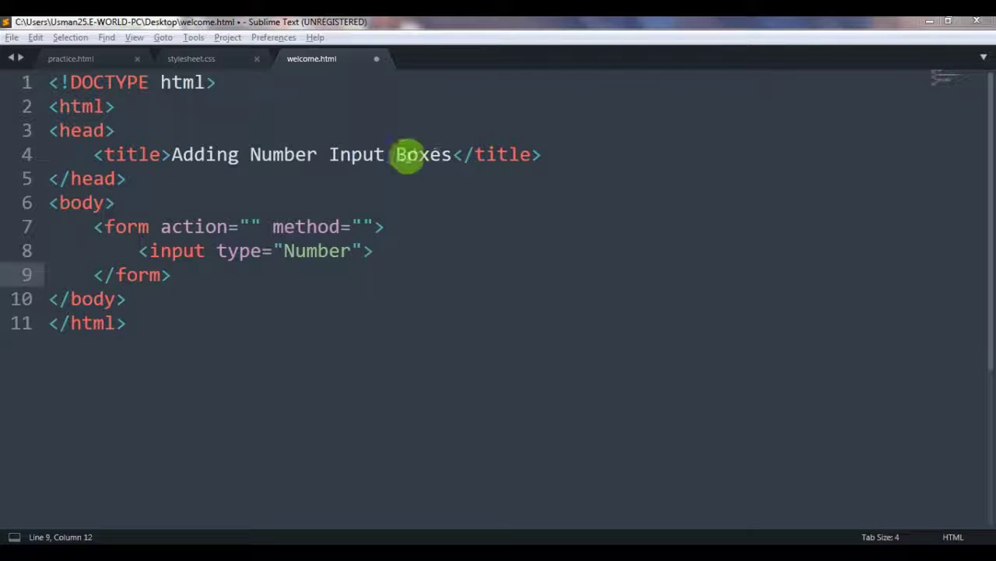
{"action": "mouse_move", "coordinate": [451, 188]}
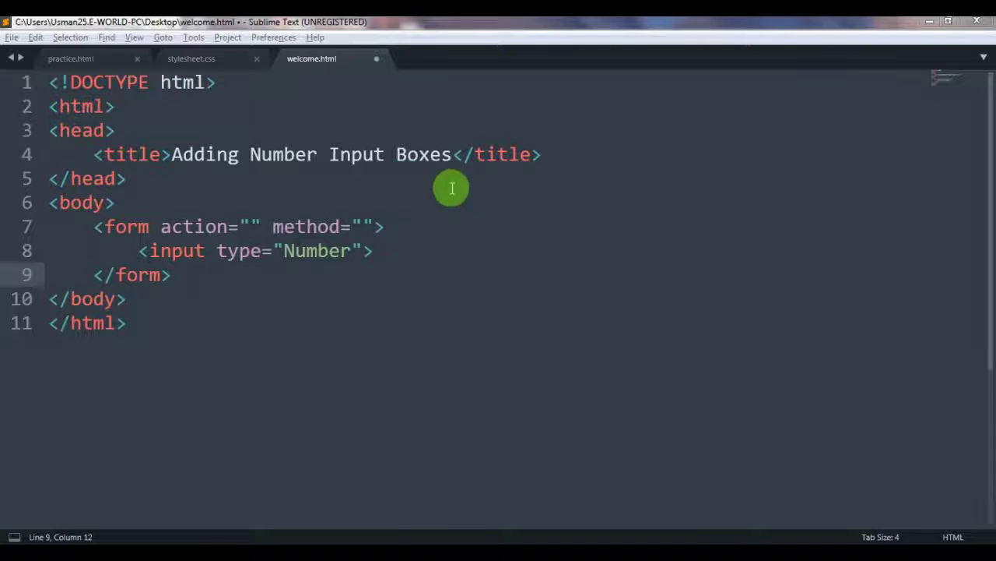
{"action": "mouse_move", "coordinate": [453, 251]}
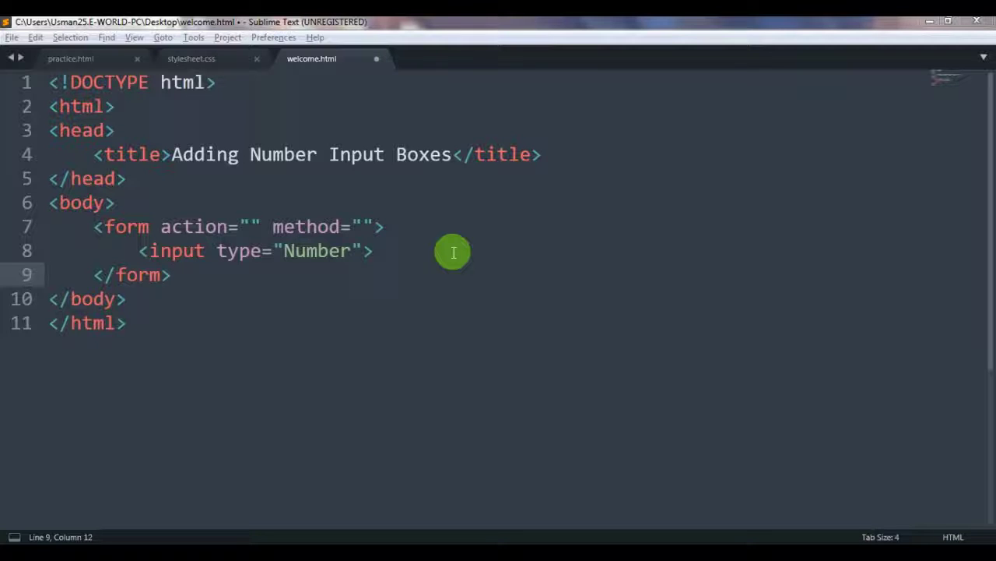
{"action": "mouse_move", "coordinate": [78, 203]}
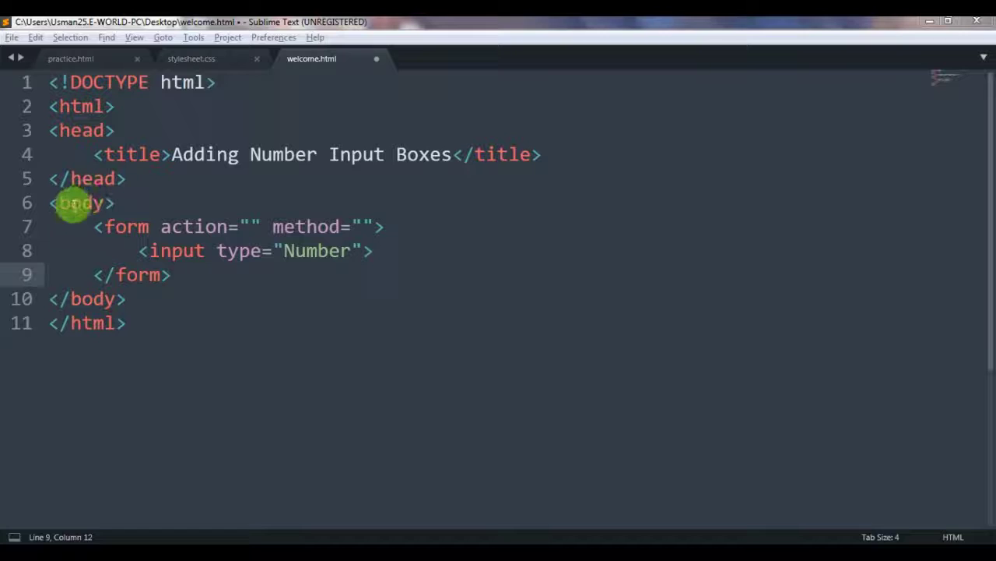
- Save welcome.html, reload Chrome, and test the number box with 9 and the spinner
{"action": "double_click", "coordinate": [125, 226]}
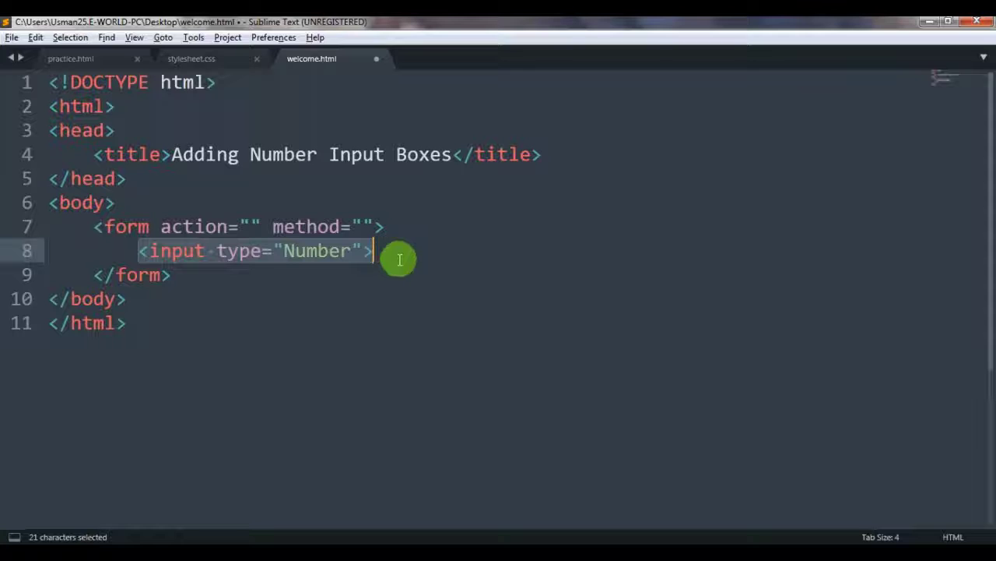
{"action": "mouse_move", "coordinate": [256, 289]}
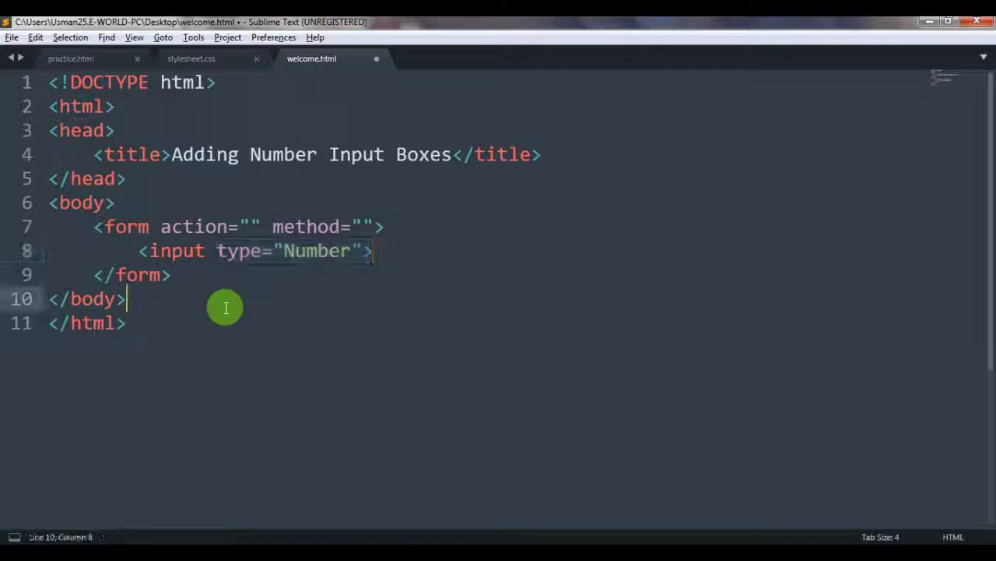
{"action": "key", "text": "ctrl+s"}
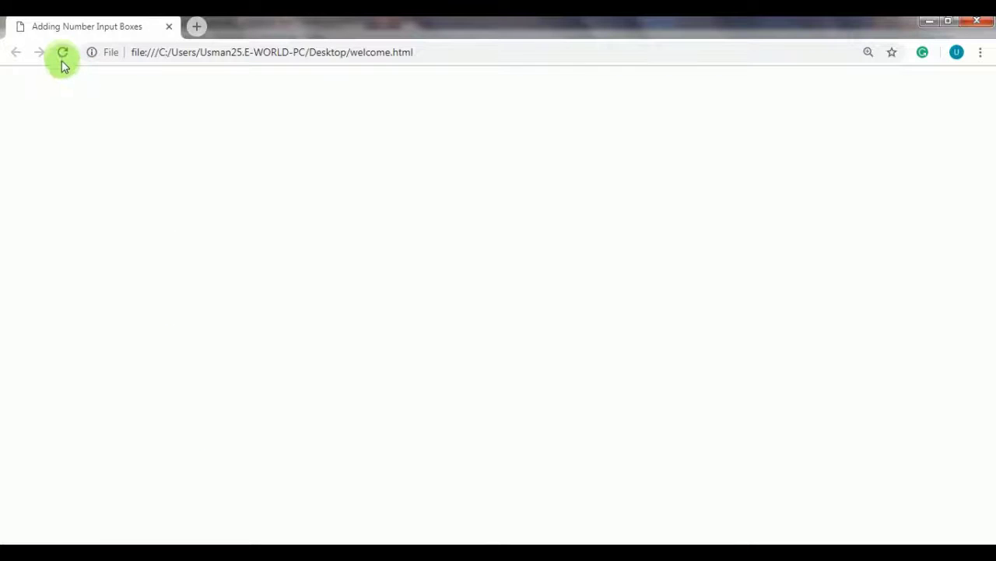
{"action": "left_click", "coordinate": [63, 52]}
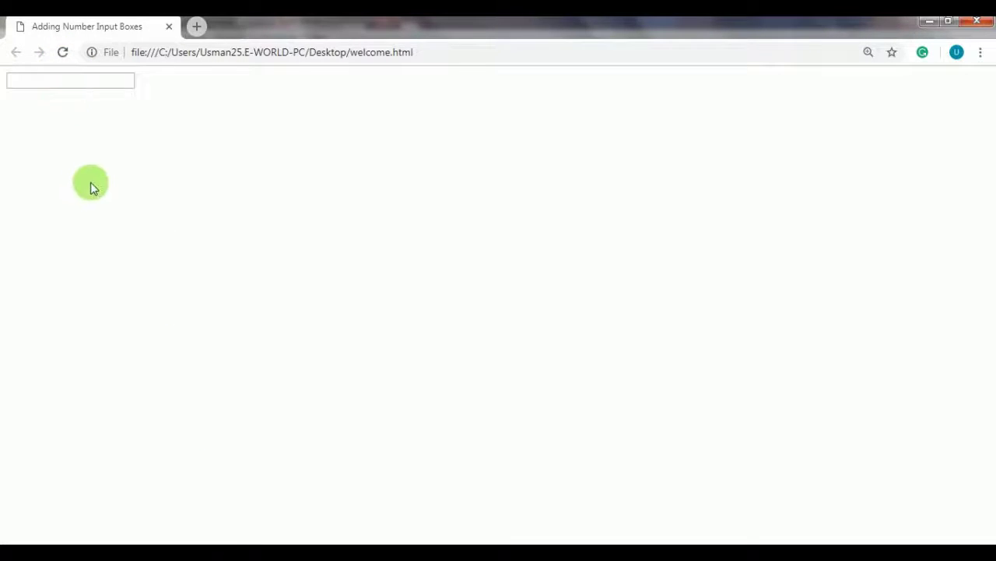
{"action": "mouse_move", "coordinate": [101, 144]}
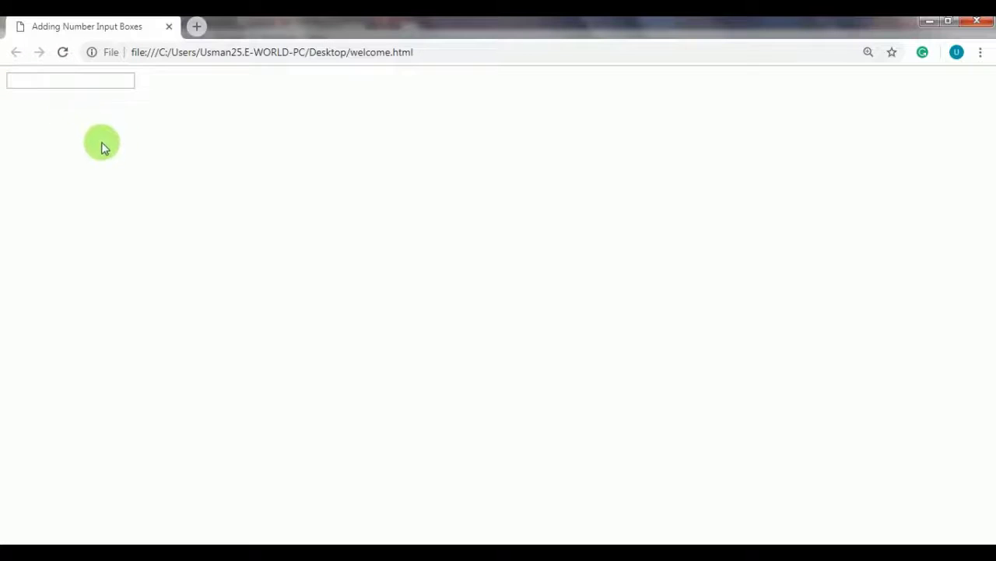
{"action": "type", "text": "9"}
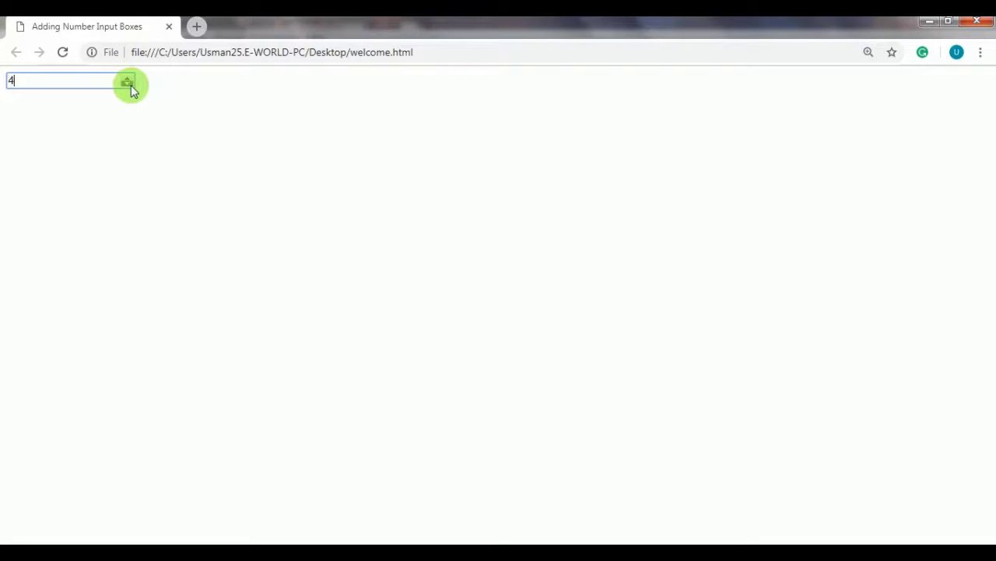
{"action": "left_click", "coordinate": [62, 52]}
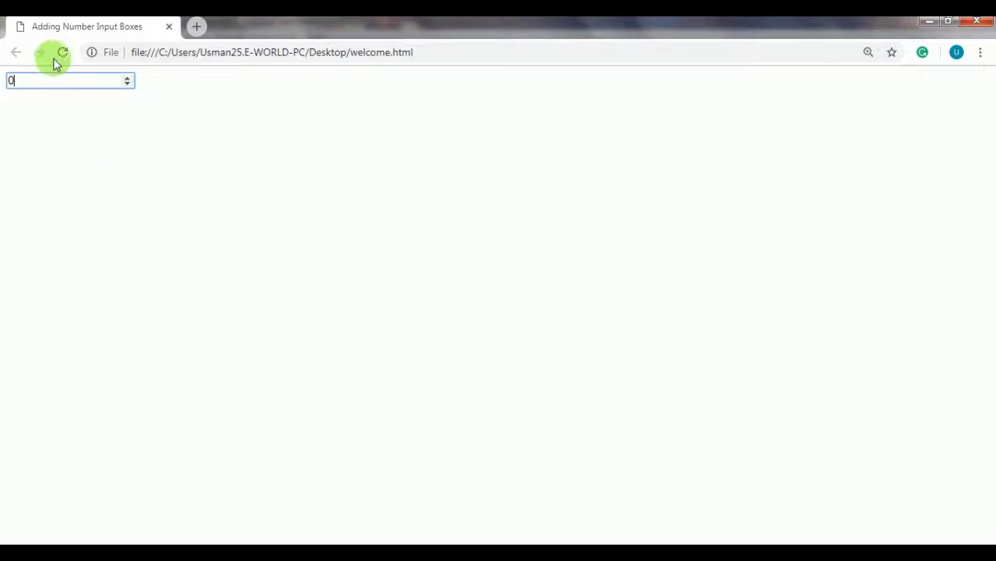
{"action": "left_click", "coordinate": [63, 53]}
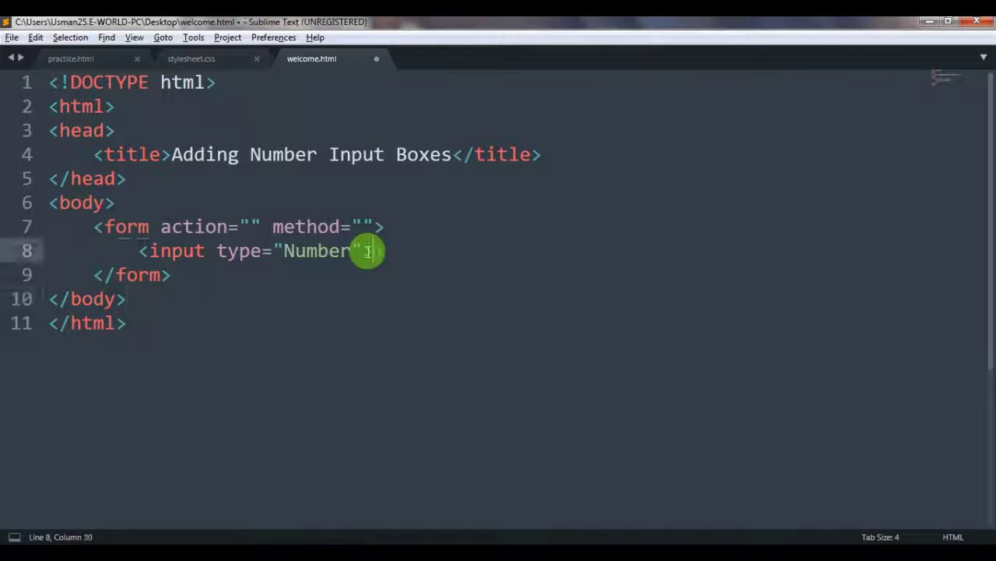
- Add min="0" and max="31" attributes to the number input tag and save welcome.html
{"action": "type", "text": "mi"}
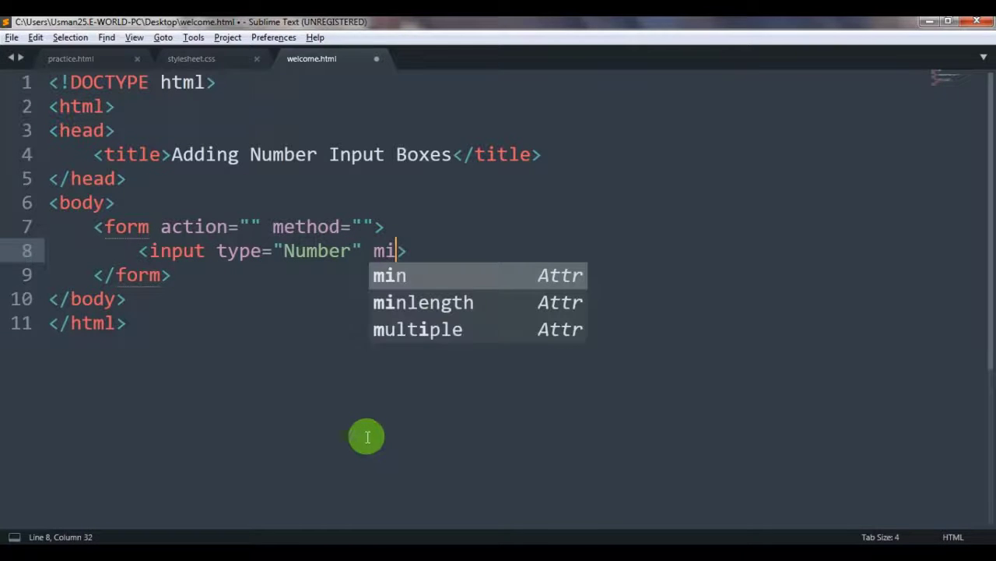
{"action": "key", "text": "Tab"}
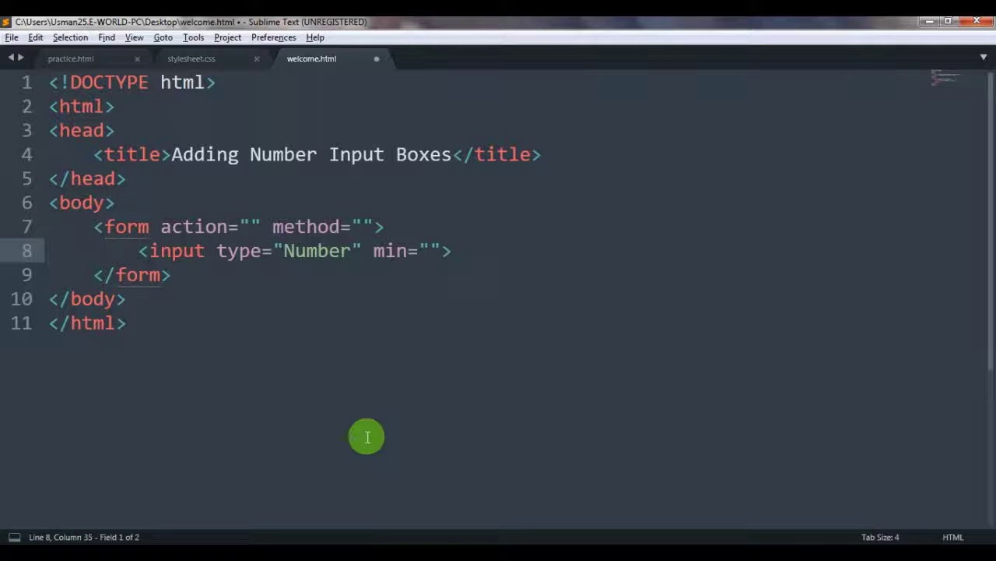
{"action": "type", "text": "0"}
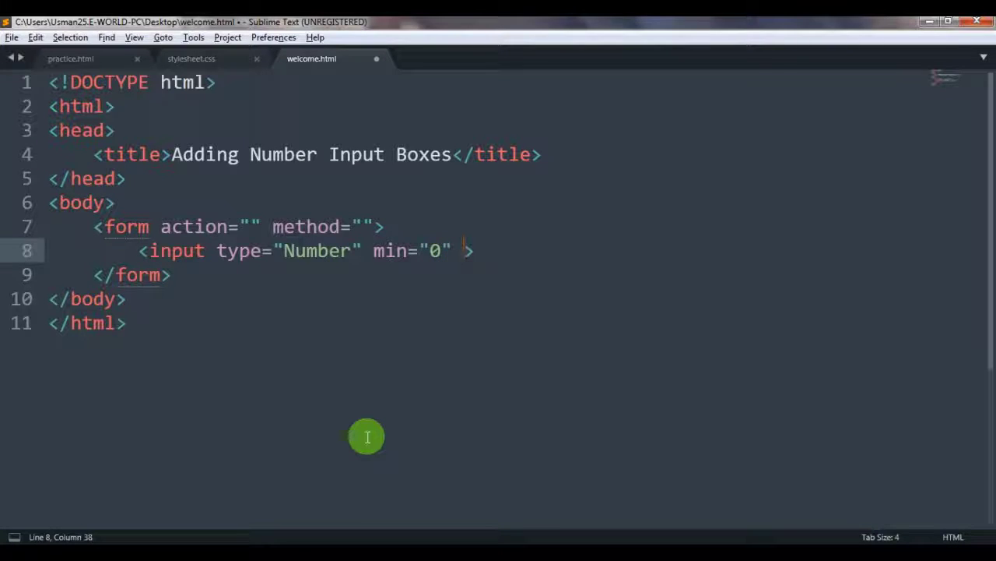
{"action": "type", "text": "max=\"\""}
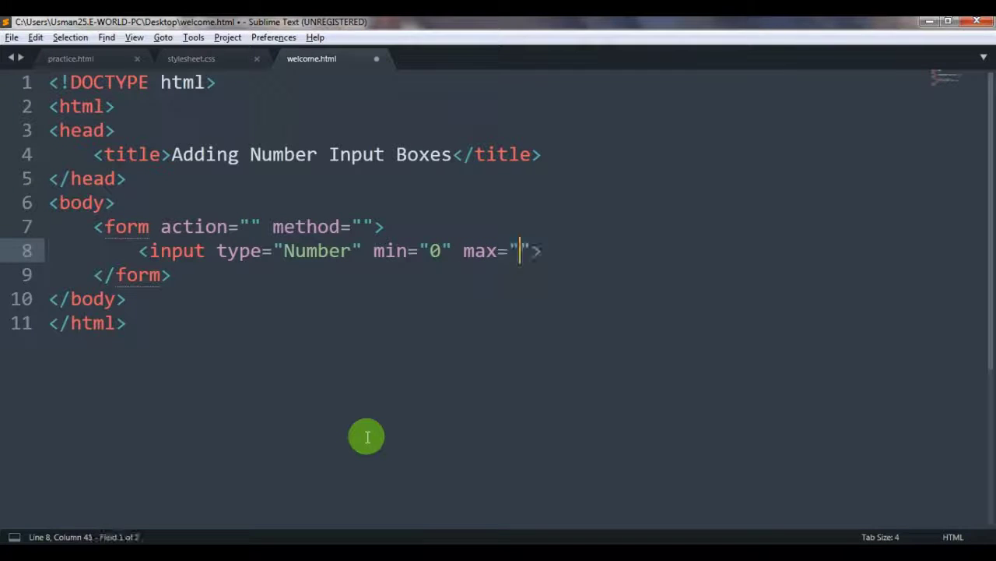
{"action": "type", "text": "31"}
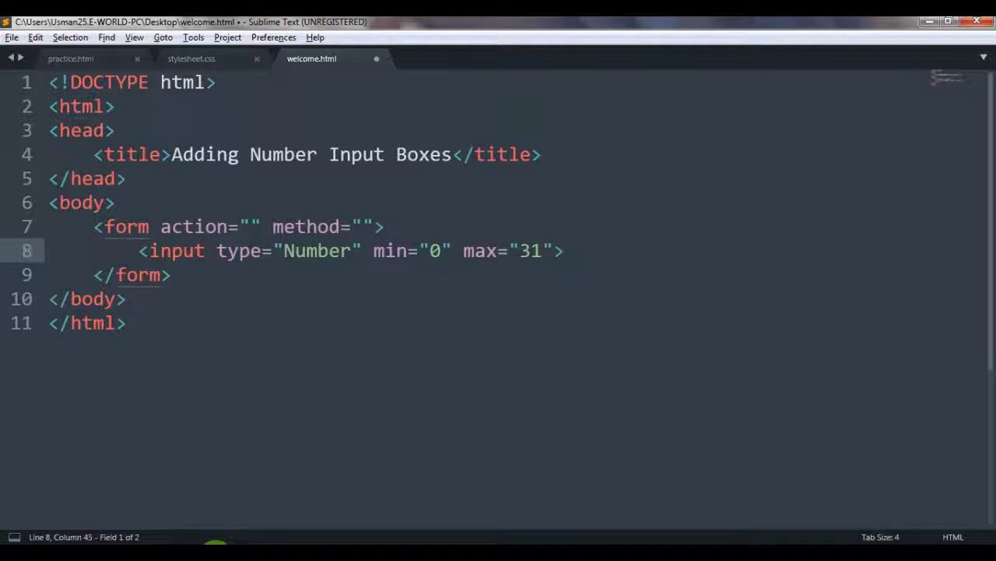
{"action": "mouse_move", "coordinate": [380, 388]}
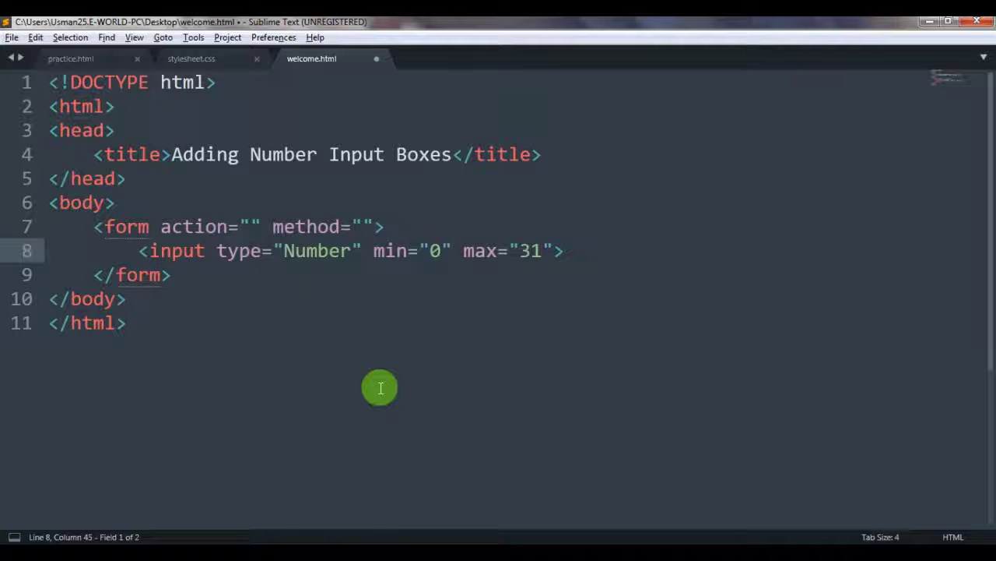
{"action": "key", "text": "ctrl+s"}
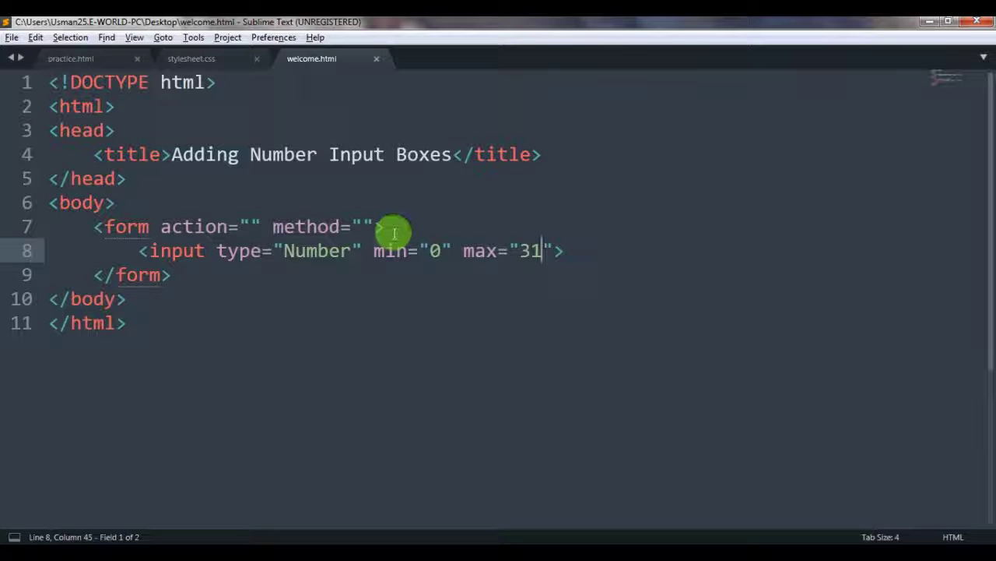
- Replace a draft label sentence above the input with 'Birth Date:' and save
{"action": "left_click", "coordinate": [373, 226]}
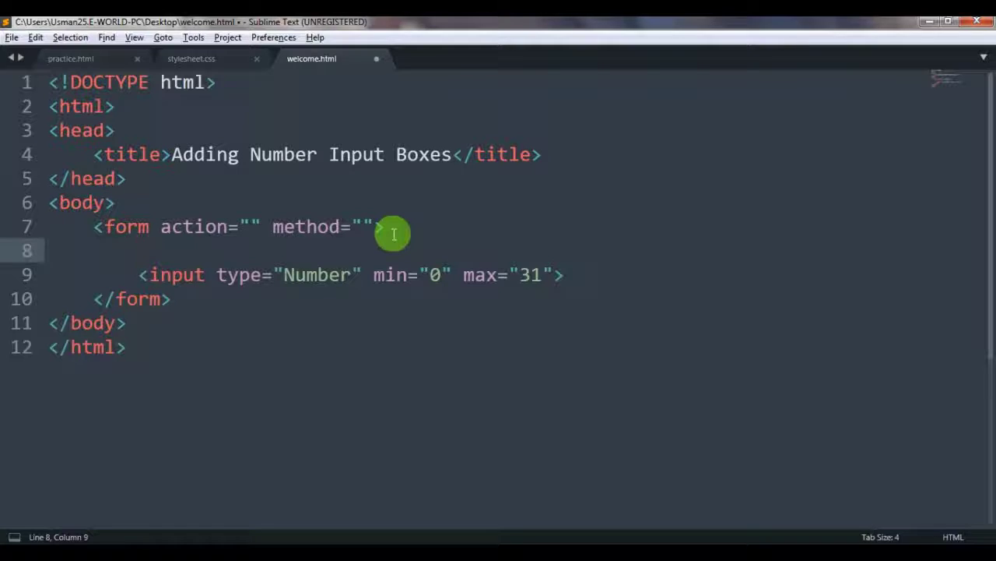
{"action": "type", "text": "Please Ment"}
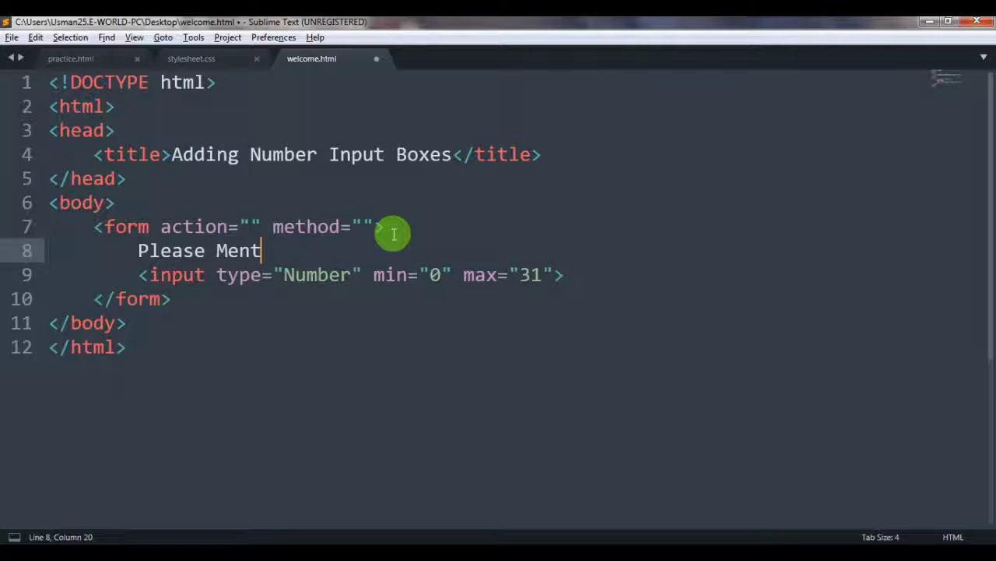
{"action": "type", "text": "ion Your B"}
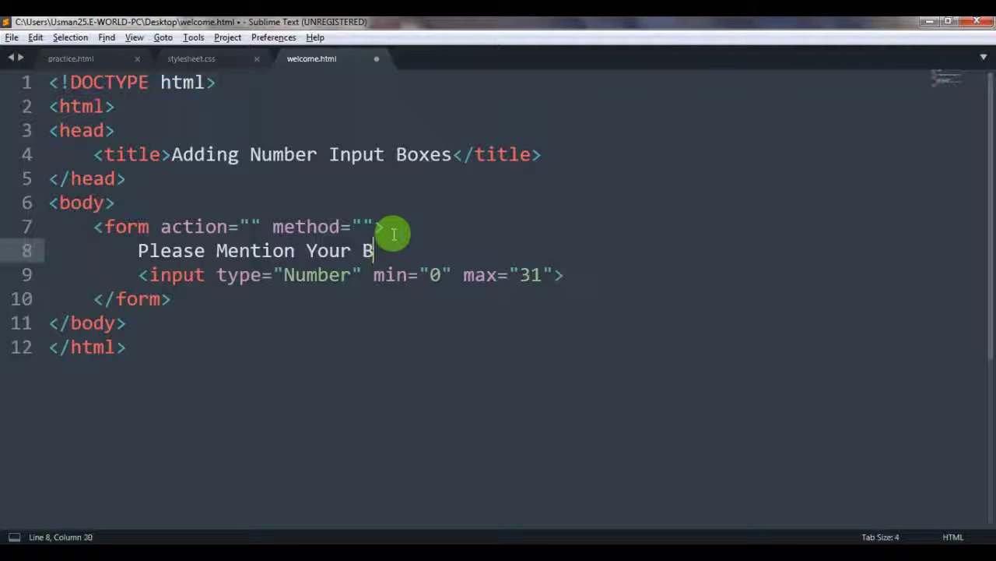
{"action": "type", "text": "irth Date"}
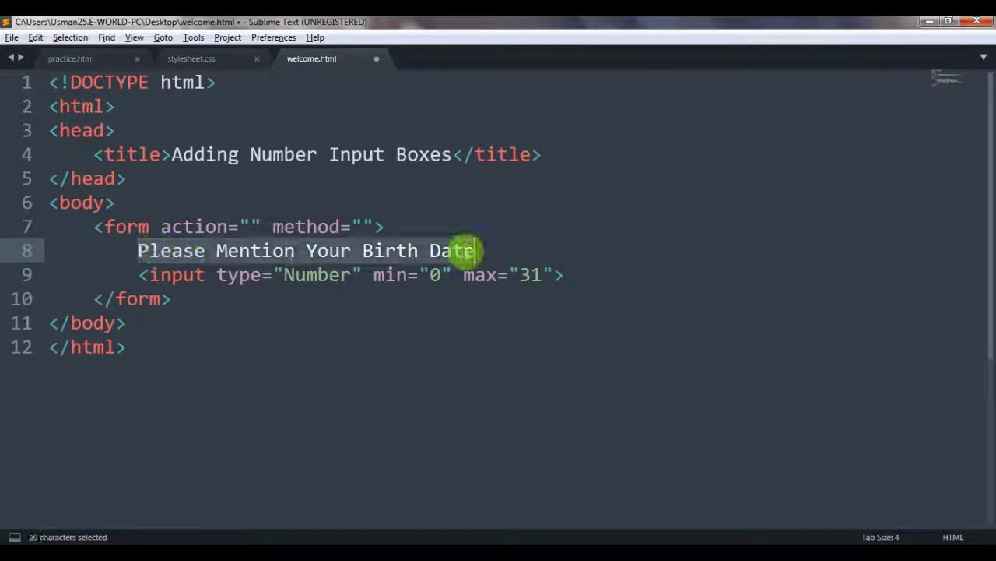
{"action": "key", "text": "Delete"}
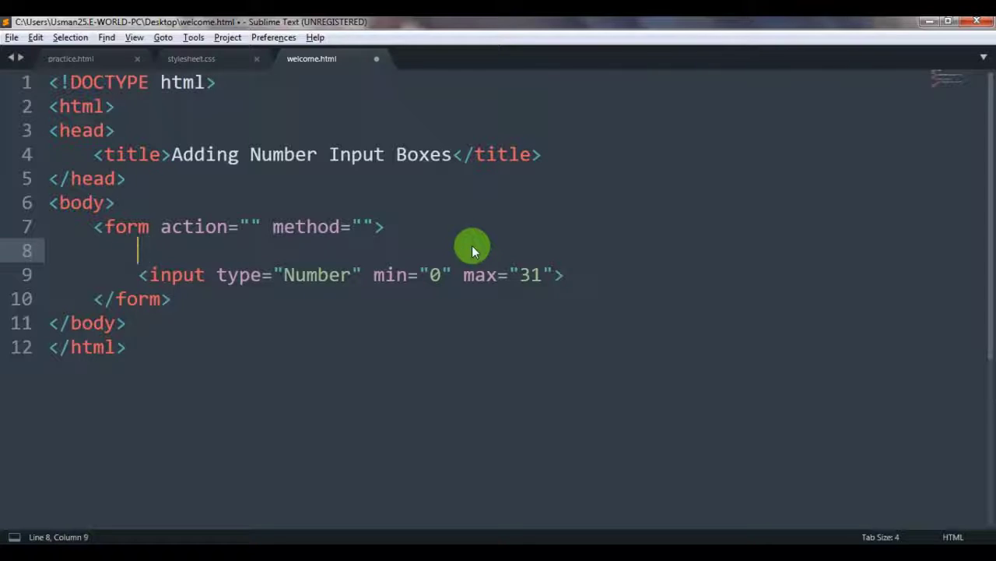
{"action": "type", "text": "Birth Date"}
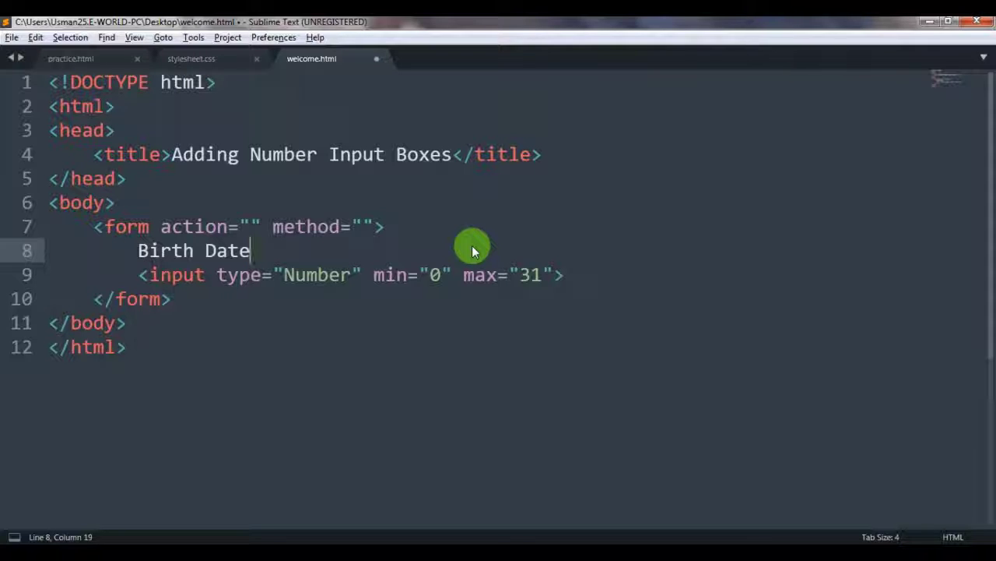
{"action": "type", "text": ":"}
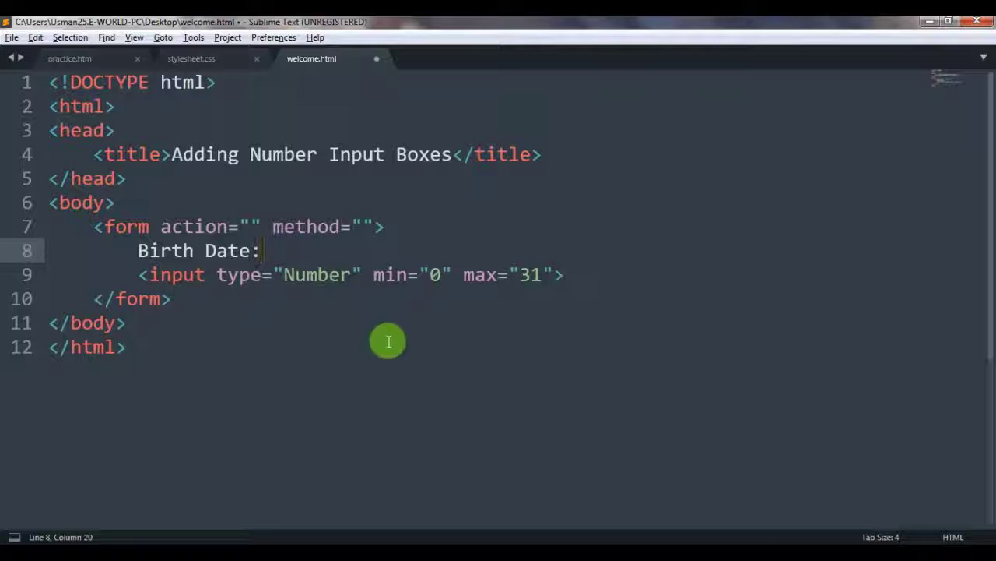
{"action": "key", "text": "ctrl+s"}
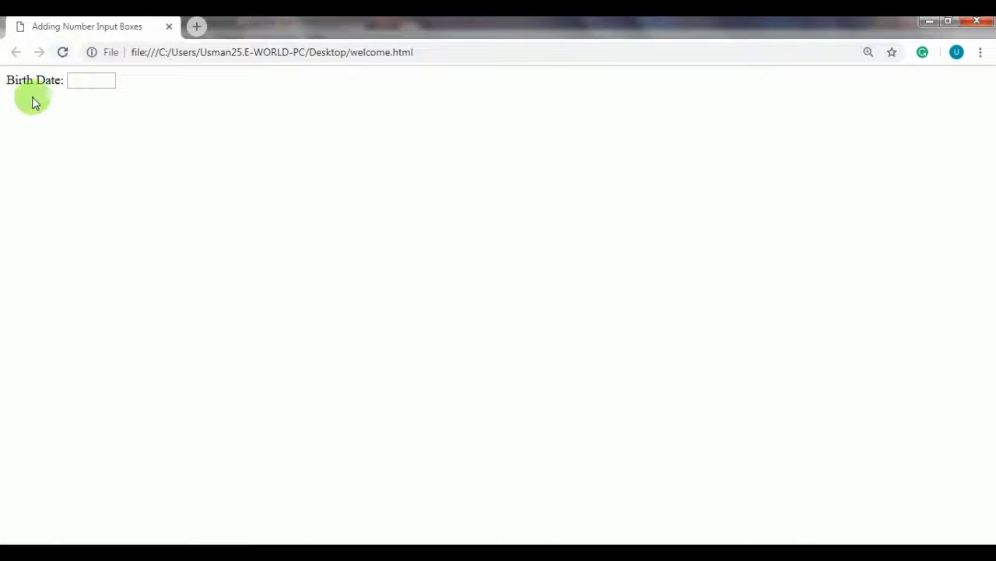
- Enter 21 in Chrome's Birth Date box, then reload to clear it
{"action": "left_click", "coordinate": [86, 80]}
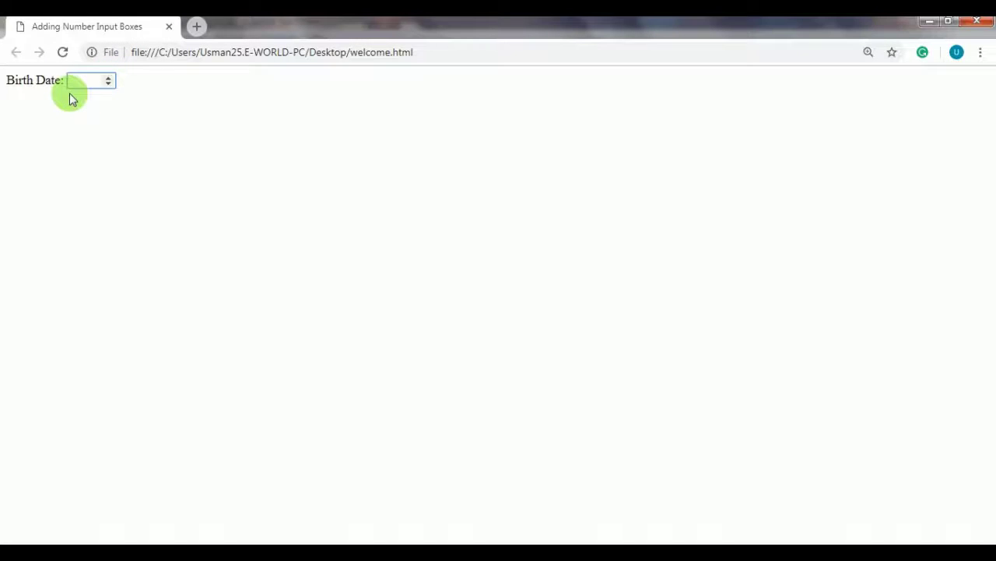
{"action": "type", "text": "21"}
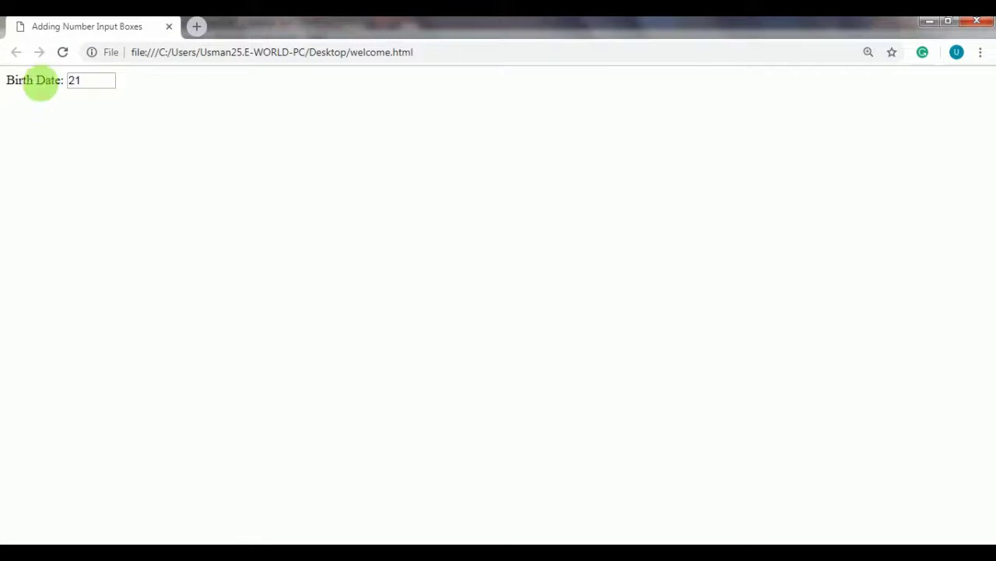
{"action": "left_click", "coordinate": [62, 52]}
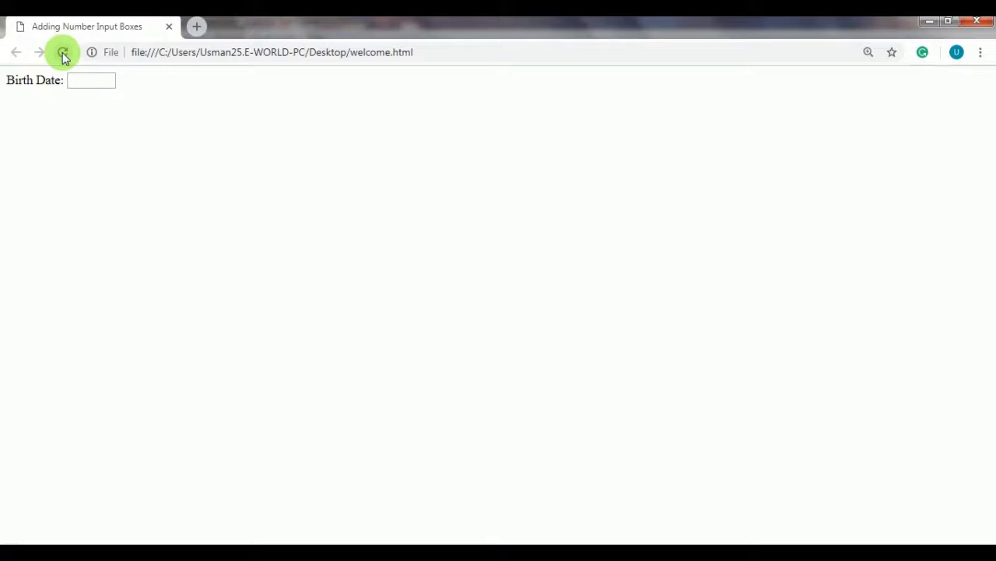